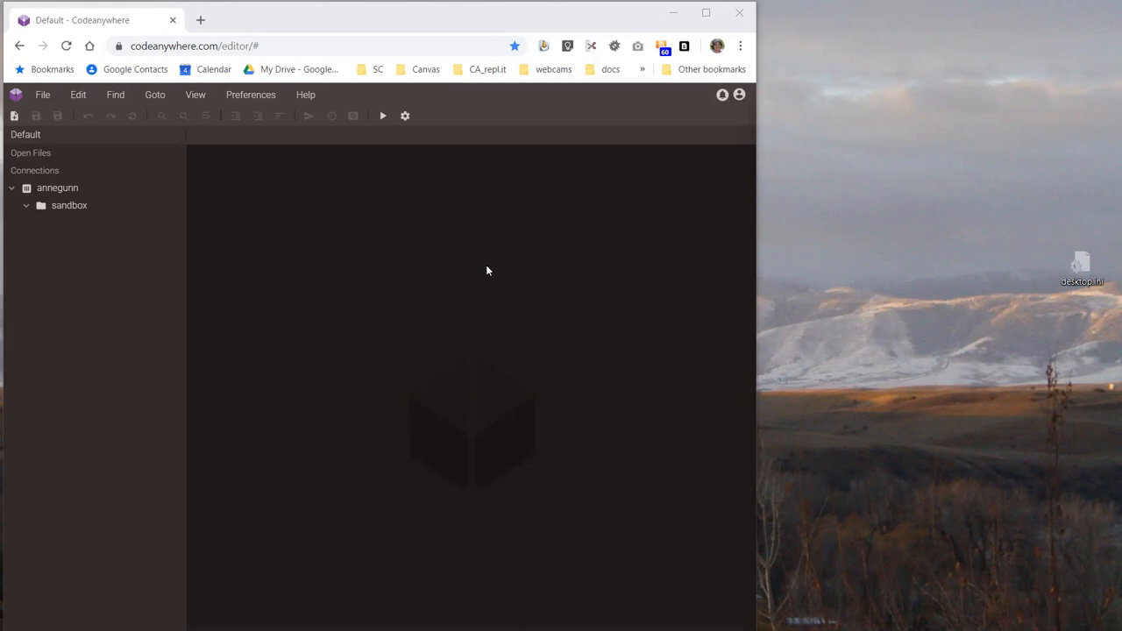
{"action": "mouse_move", "coordinate": [441, 280]}
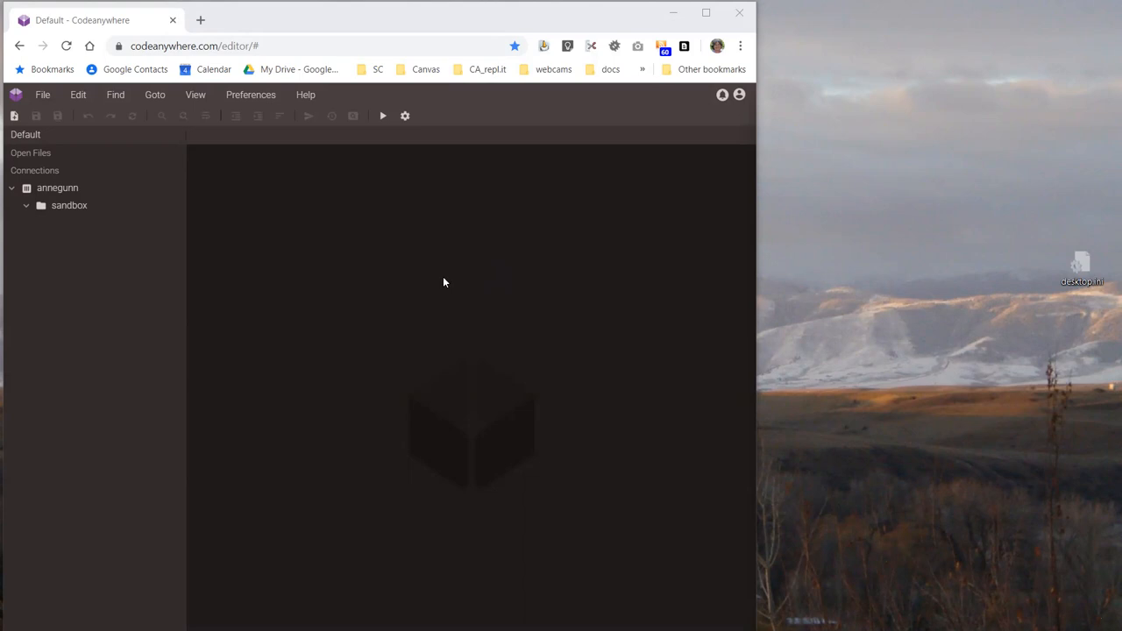
{"action": "mouse_move", "coordinate": [442, 278]}
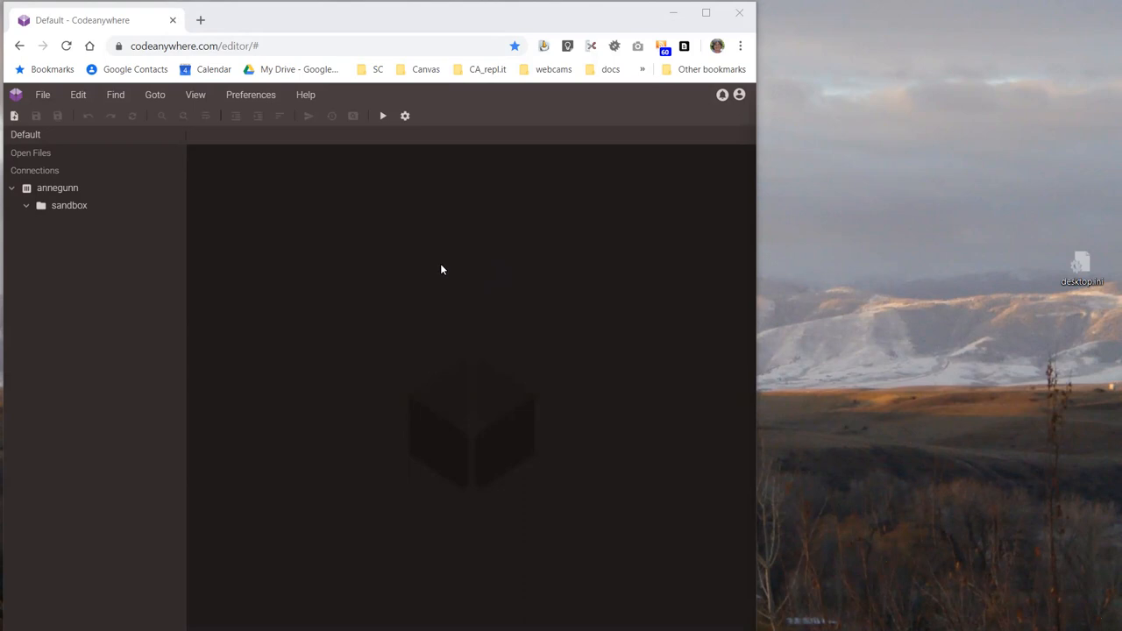
{"action": "mouse_move", "coordinate": [333, 272]}
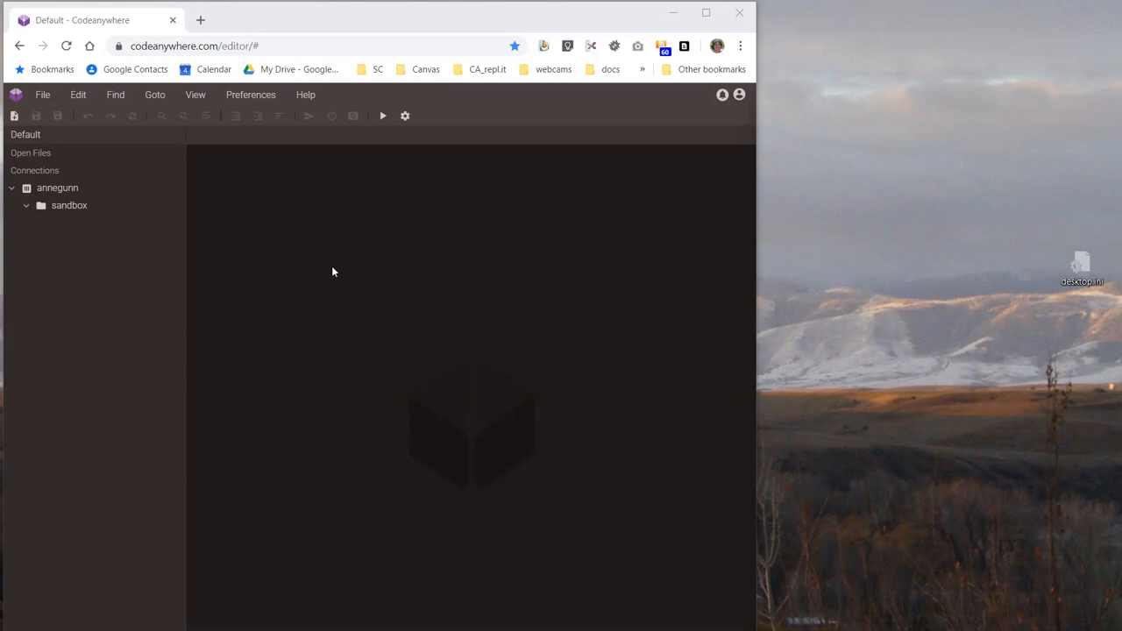
{"action": "mouse_move", "coordinate": [341, 242]}
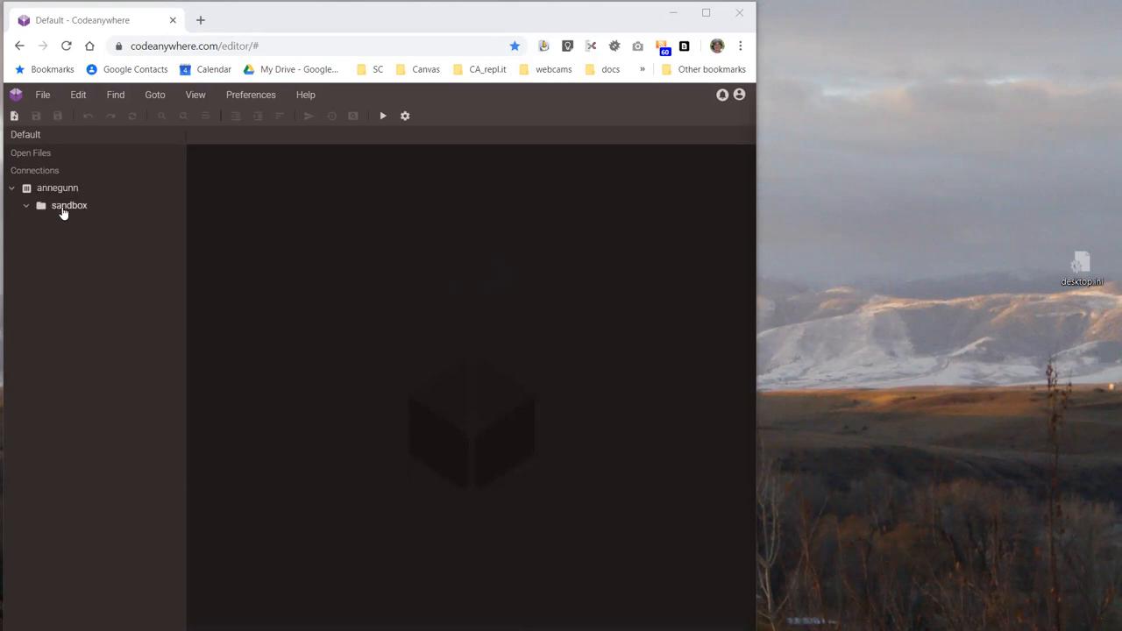
Start an Upload into the sandbox folder from its context menu.
{"action": "right_click", "coordinate": [68, 205]}
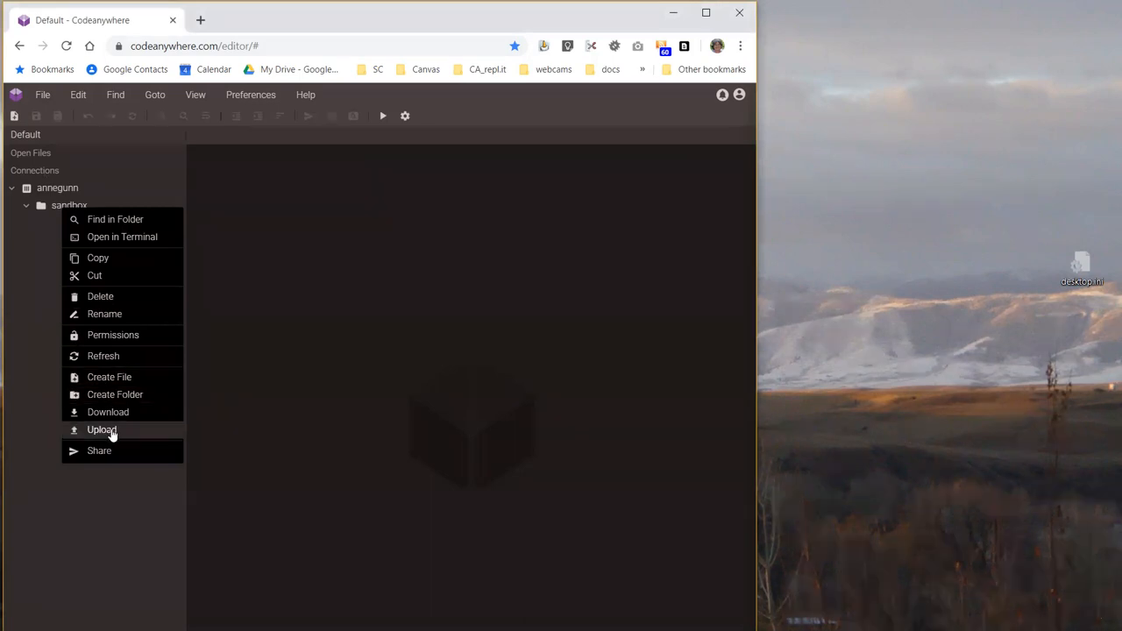
{"action": "left_click", "coordinate": [102, 430]}
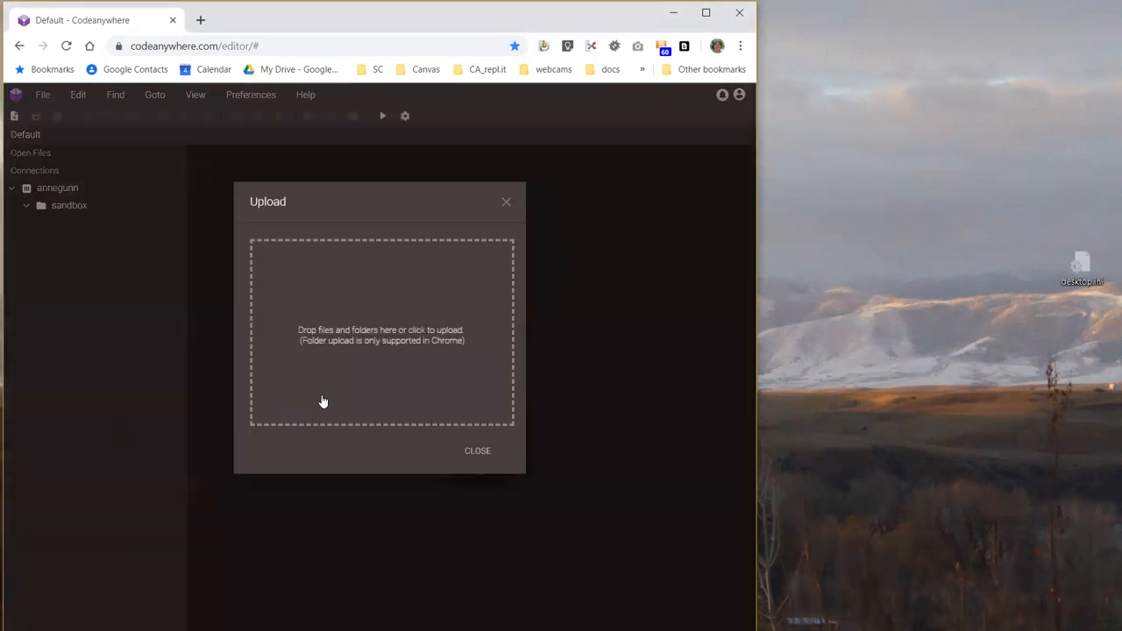
{"action": "mouse_move", "coordinate": [386, 357]}
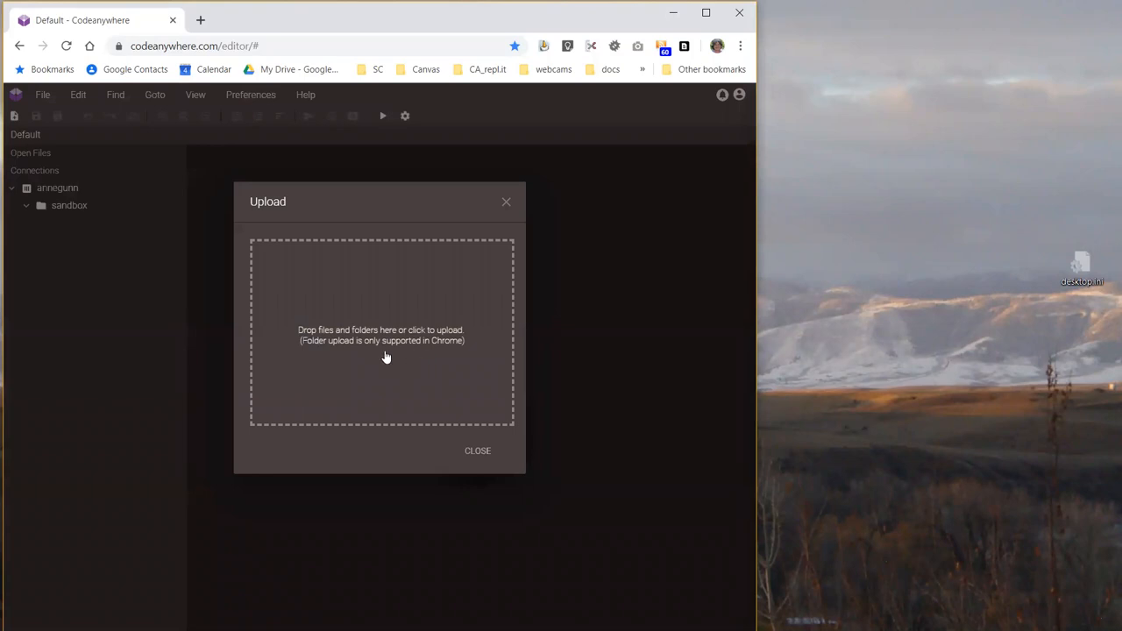
{"action": "mouse_move", "coordinate": [417, 354]}
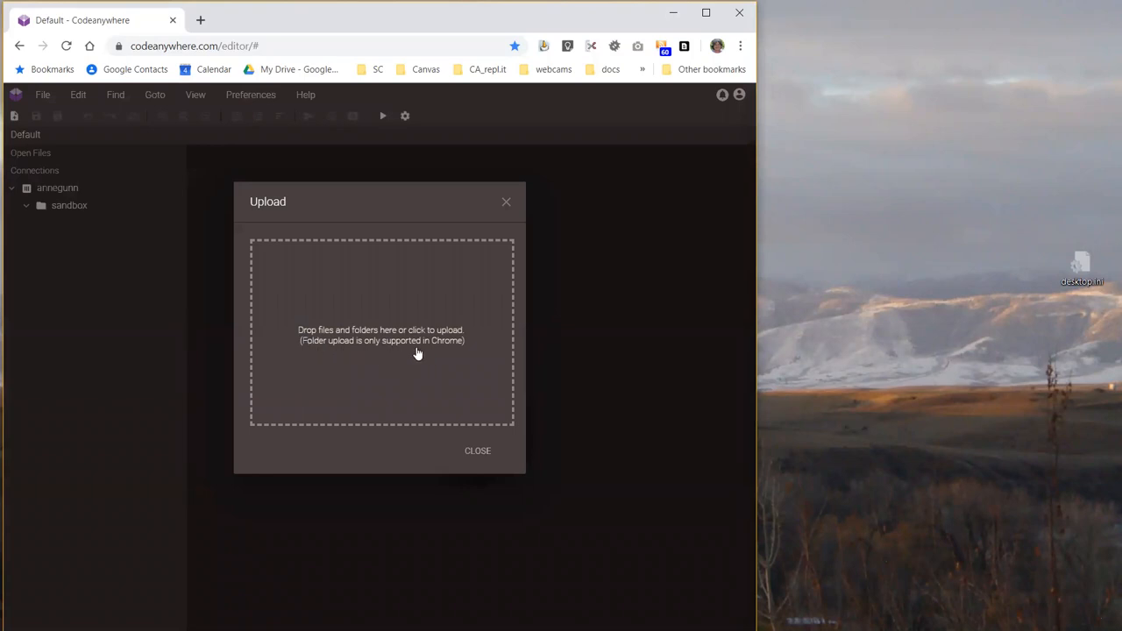
{"action": "mouse_move", "coordinate": [456, 354]}
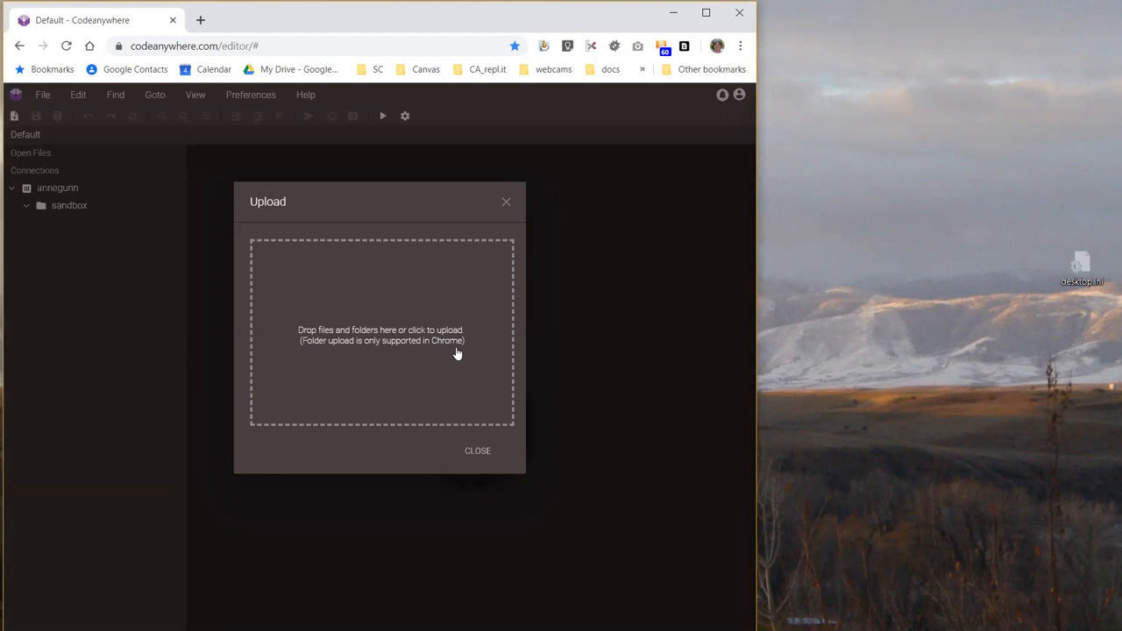
{"action": "mouse_move", "coordinate": [449, 350]}
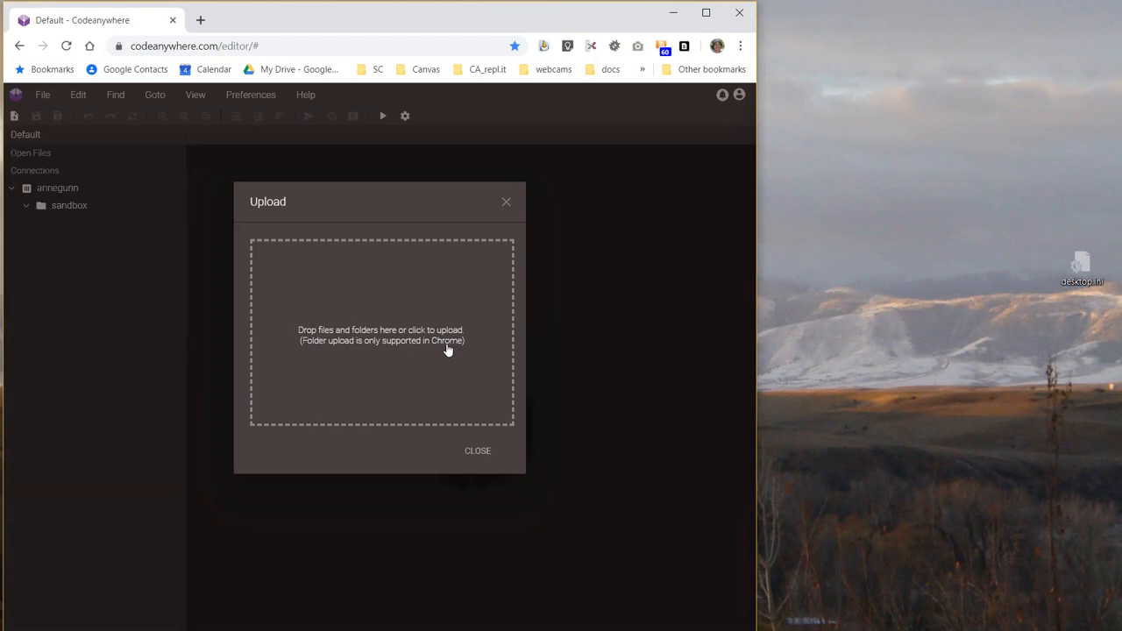
{"action": "mouse_move", "coordinate": [445, 340]}
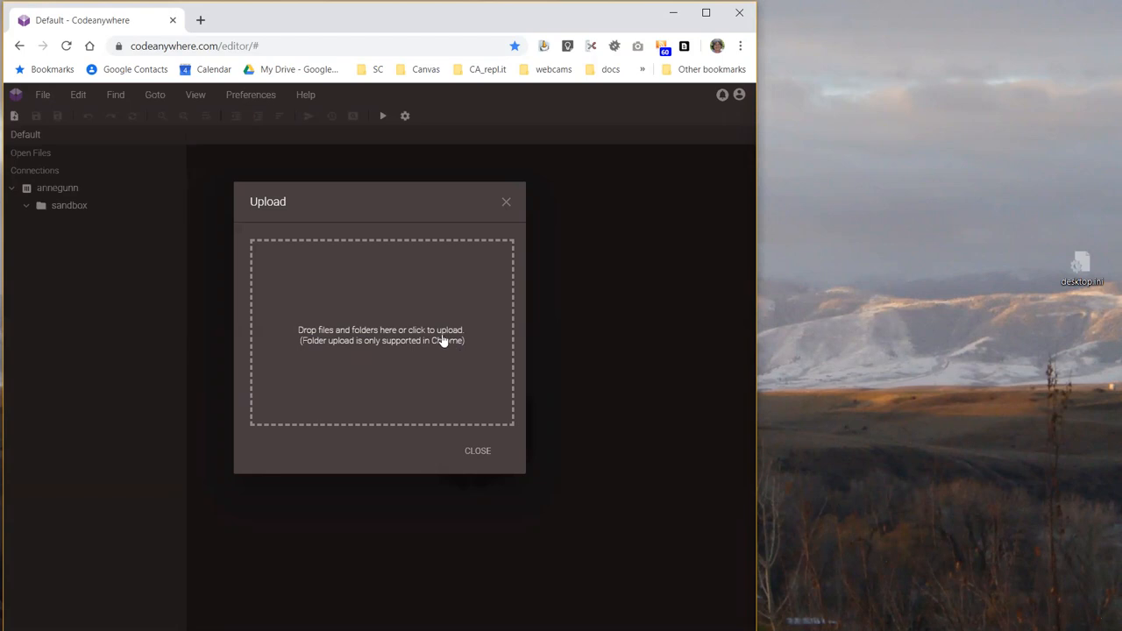
{"action": "mouse_move", "coordinate": [389, 347]}
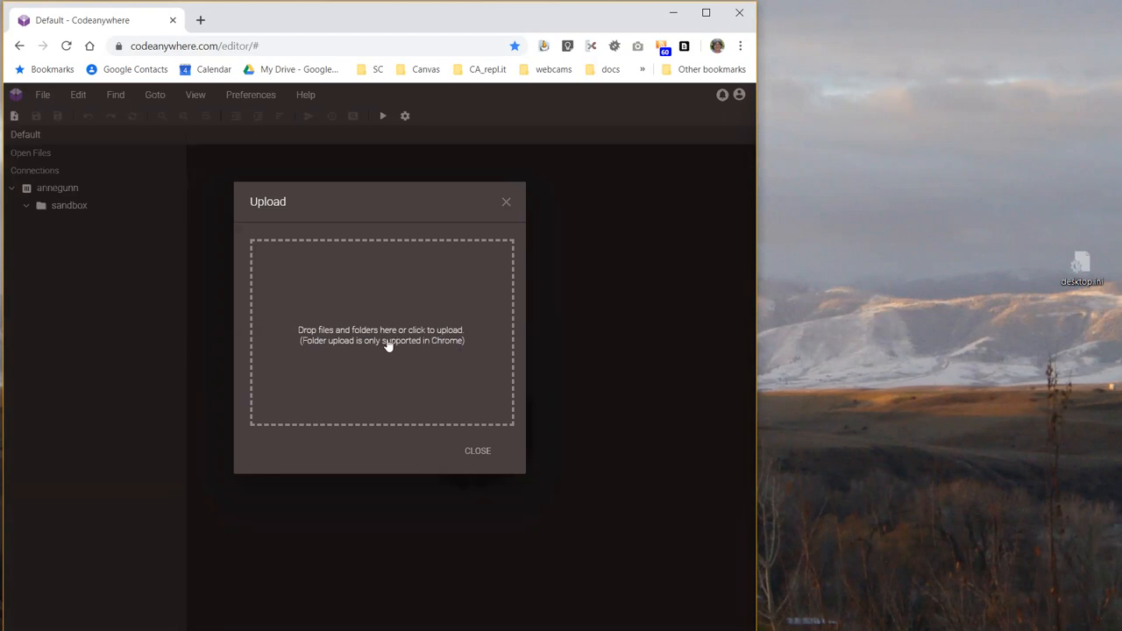
{"action": "mouse_move", "coordinate": [355, 342]}
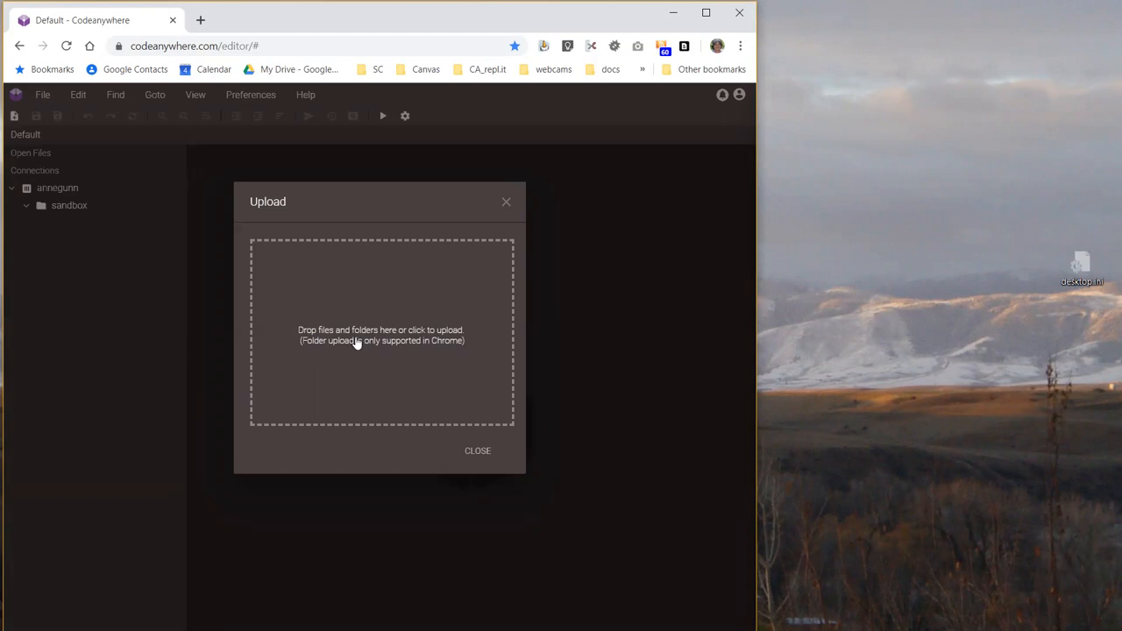
{"action": "mouse_move", "coordinate": [372, 302]}
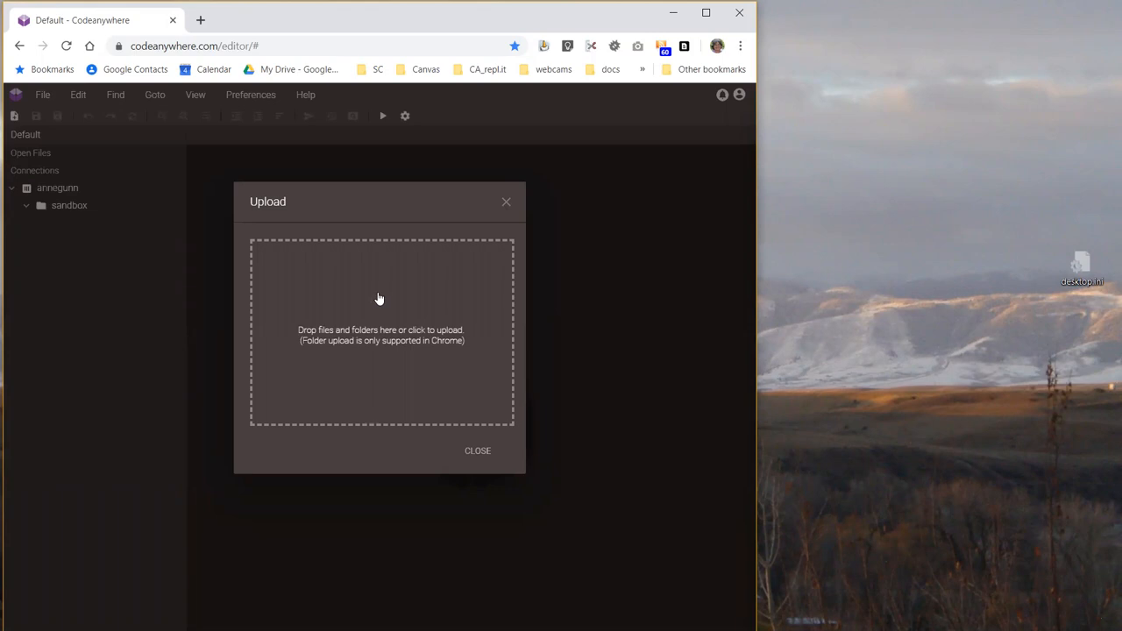
{"action": "mouse_move", "coordinate": [347, 304]}
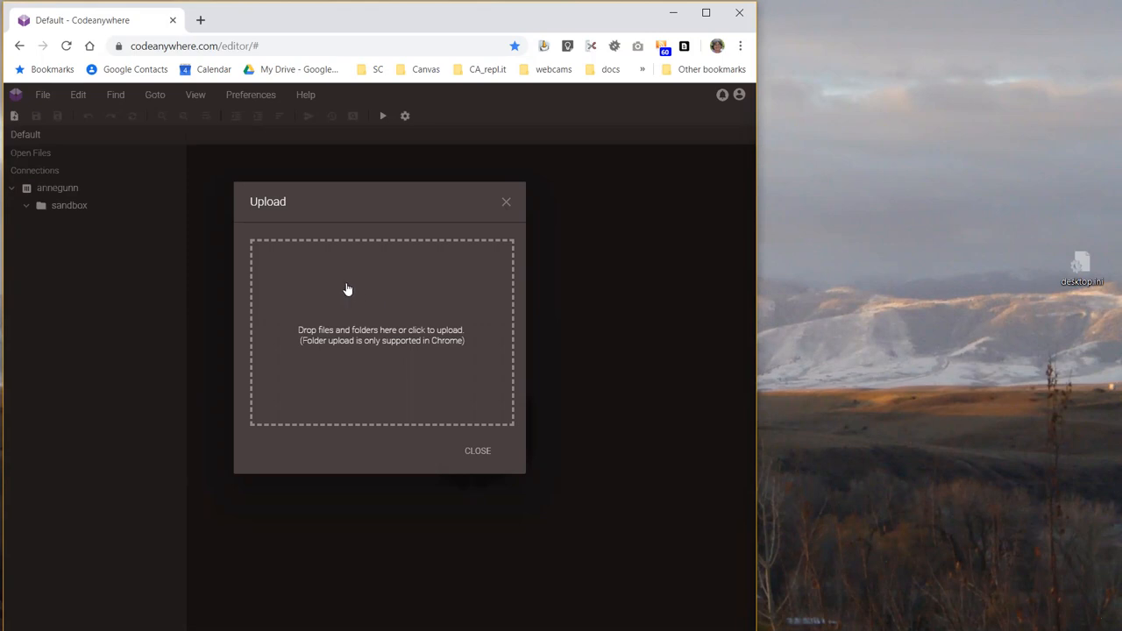
{"action": "mouse_move", "coordinate": [363, 305]}
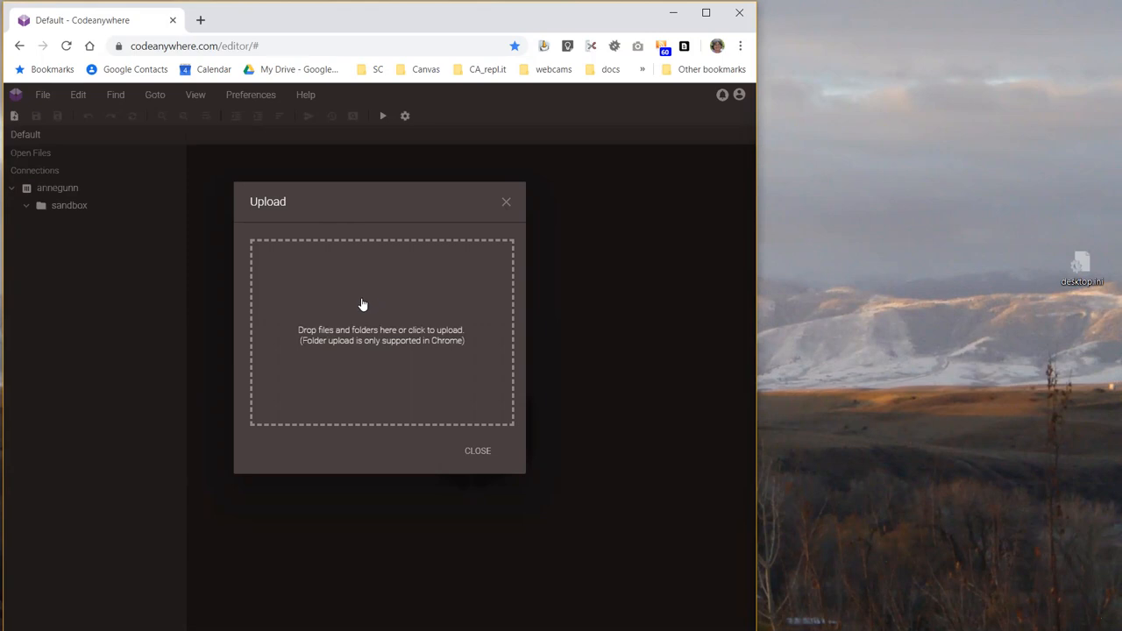
{"action": "right_click", "coordinate": [361, 294]}
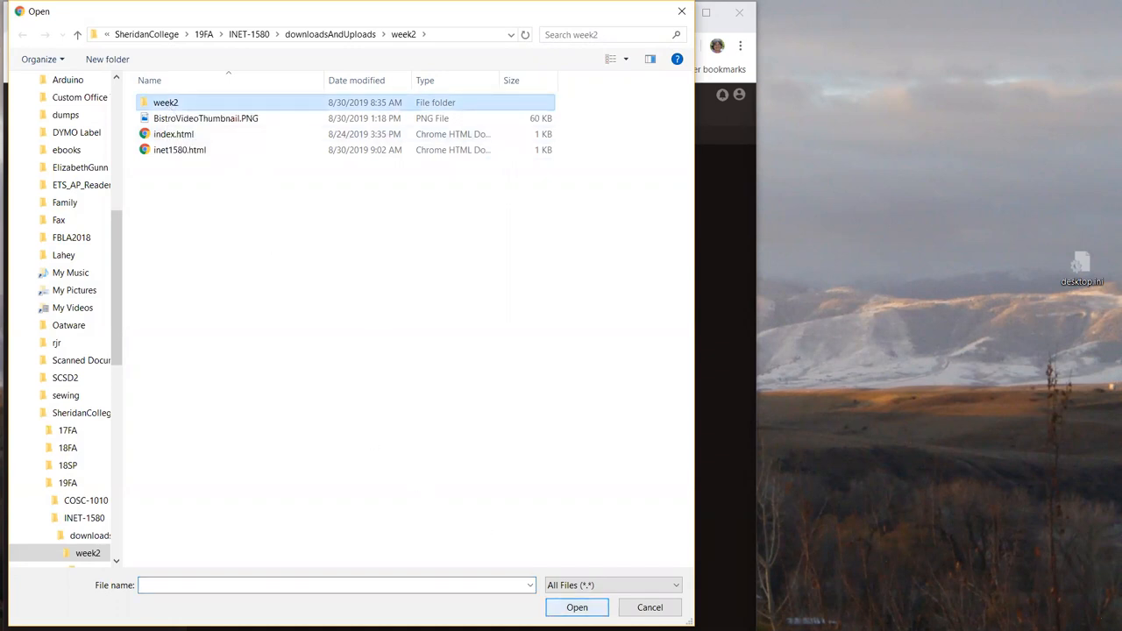
{"action": "double_click", "coordinate": [165, 102]}
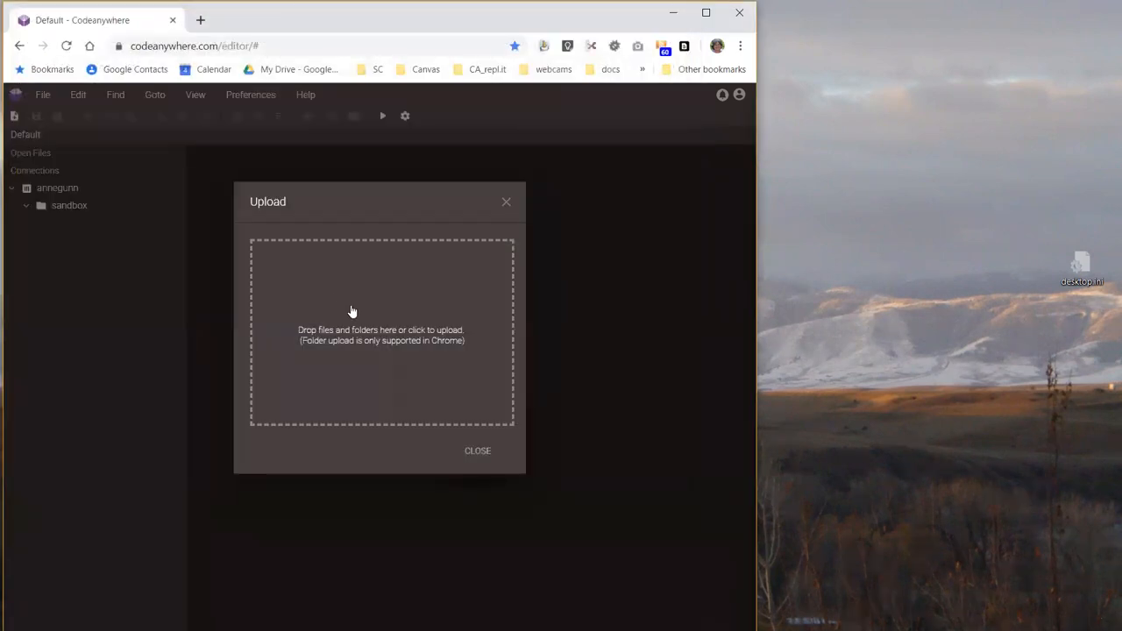
{"action": "left_click", "coordinate": [382, 331]}
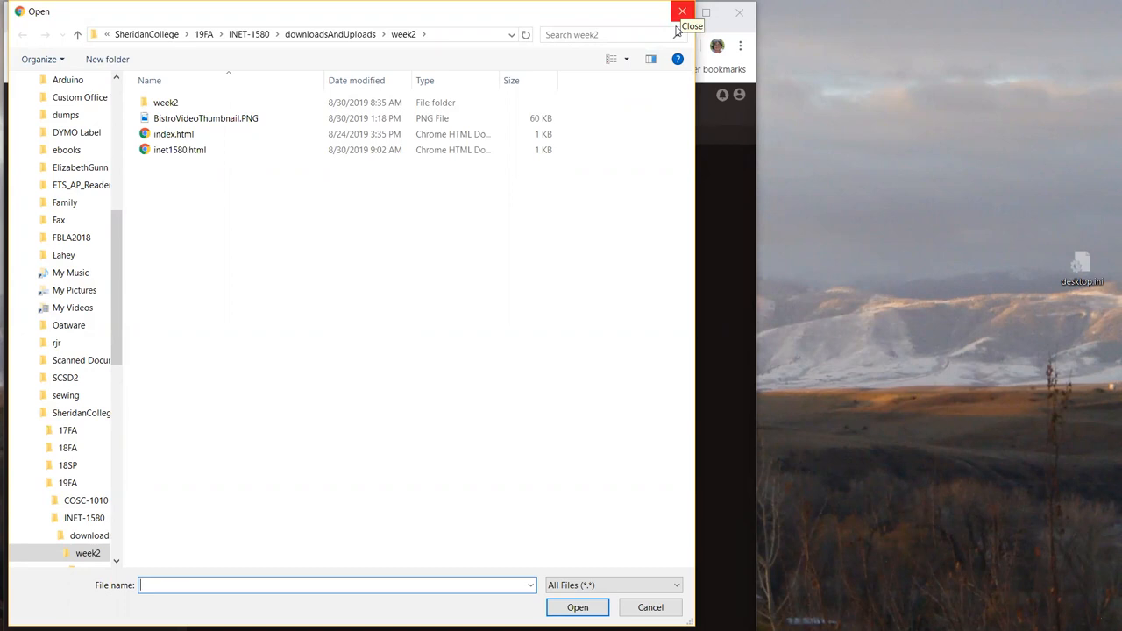
{"action": "left_click", "coordinate": [683, 11]}
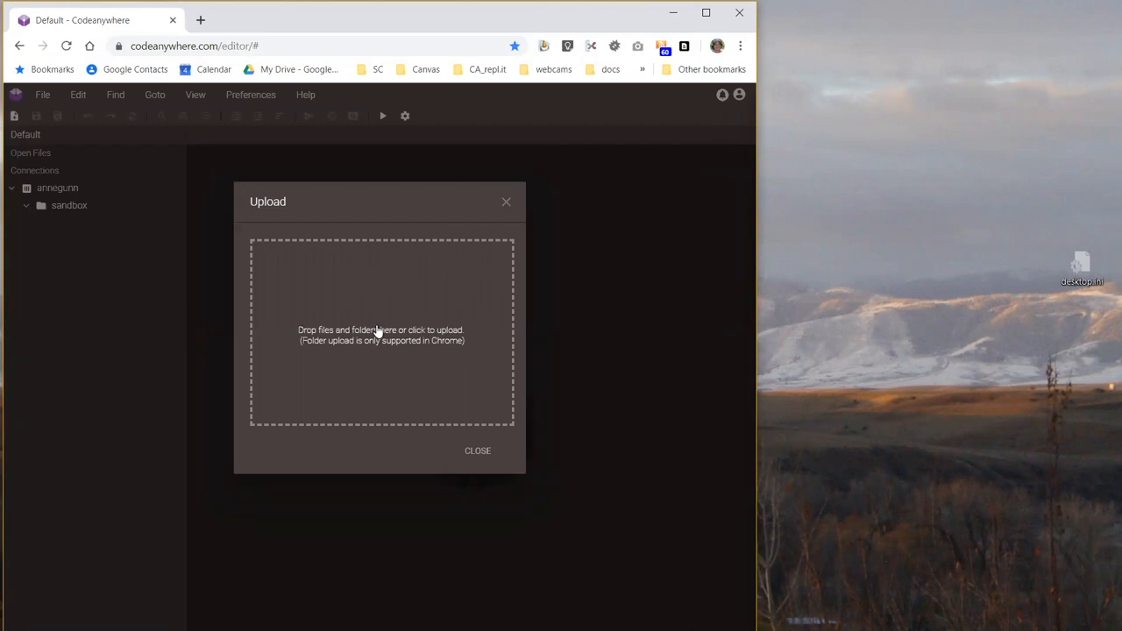
{"action": "mouse_move", "coordinate": [389, 296]}
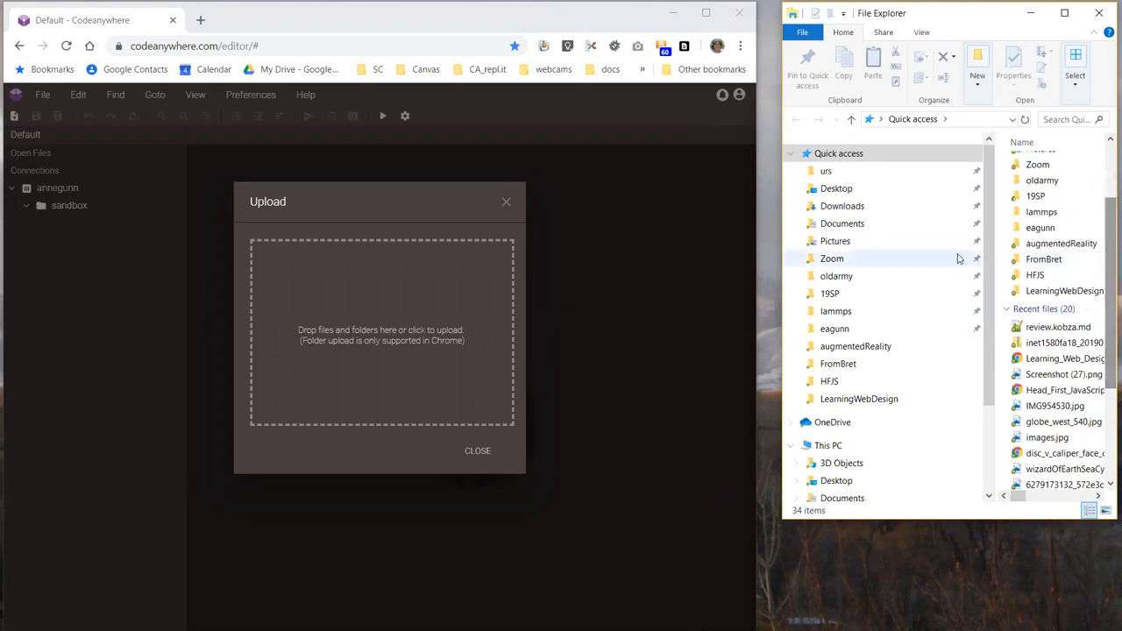
Navigate File Explorer to the Downloads subfolder and select the week2 folder.
{"action": "left_click", "coordinate": [842, 486]}
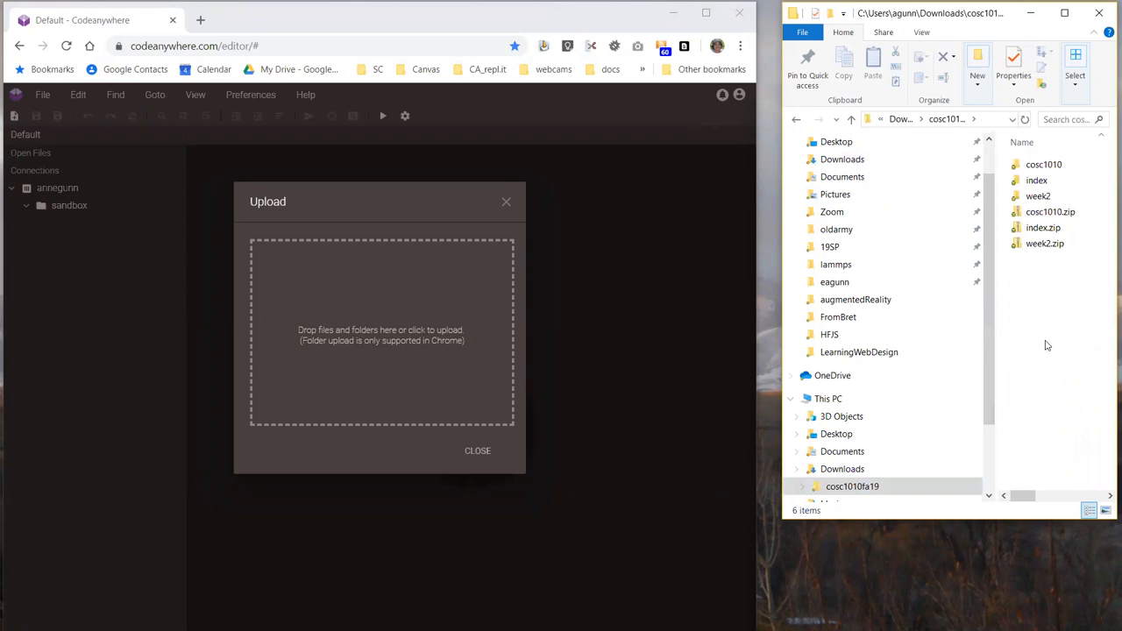
{"action": "mouse_move", "coordinate": [693, 197]}
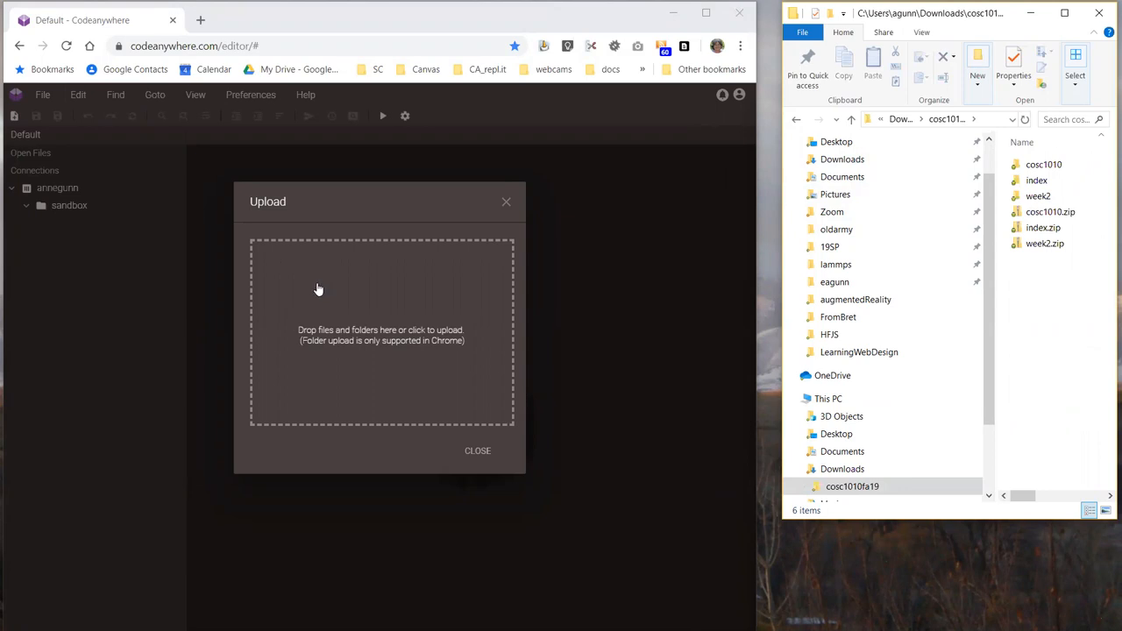
{"action": "left_click", "coordinate": [1038, 196]}
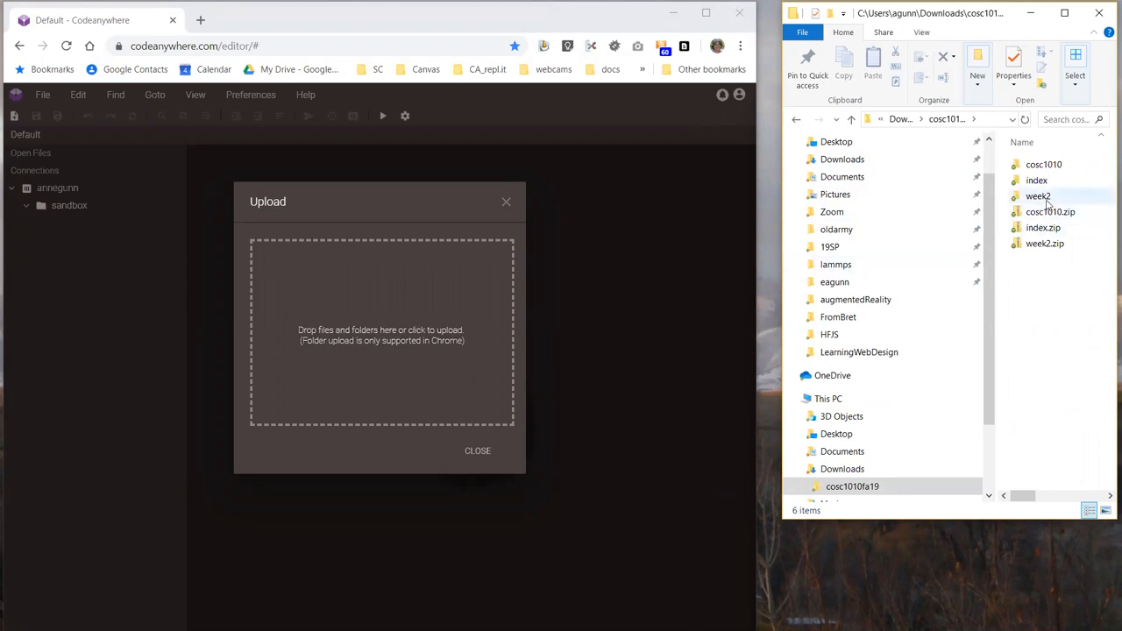
{"action": "mouse_move", "coordinate": [1038, 196]}
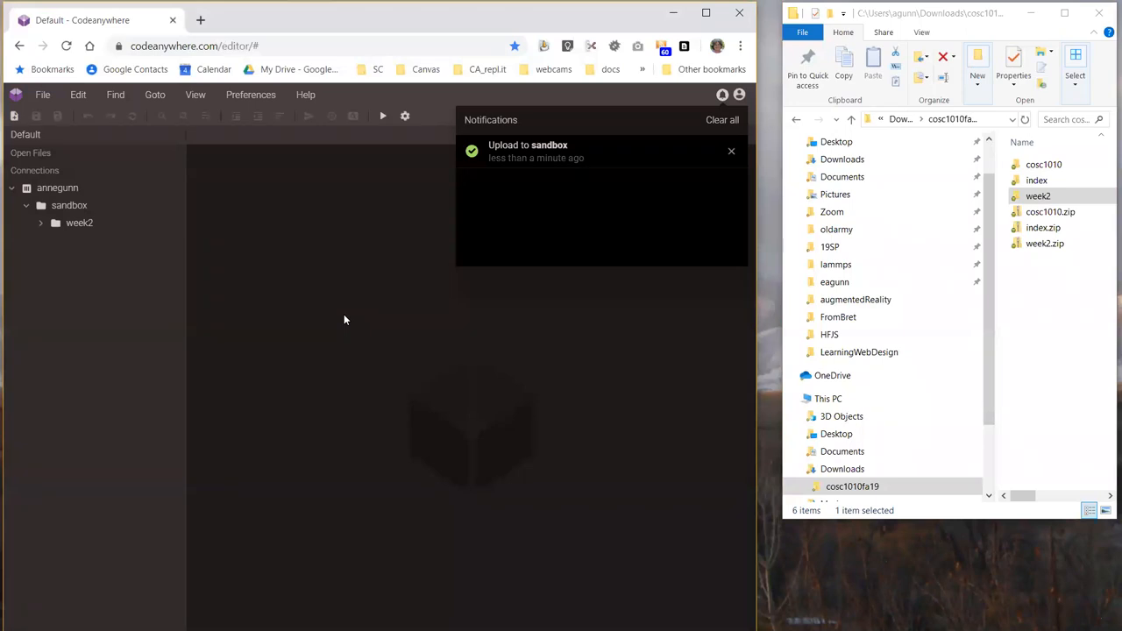
{"action": "mouse_move", "coordinate": [430, 343]}
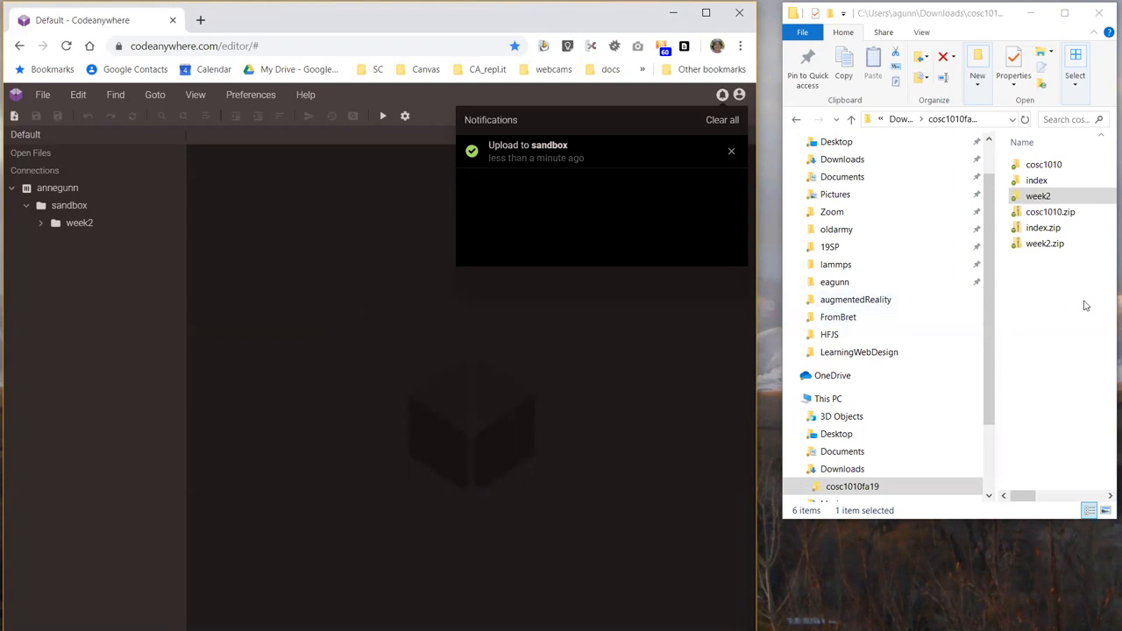
{"action": "mouse_move", "coordinate": [493, 351]}
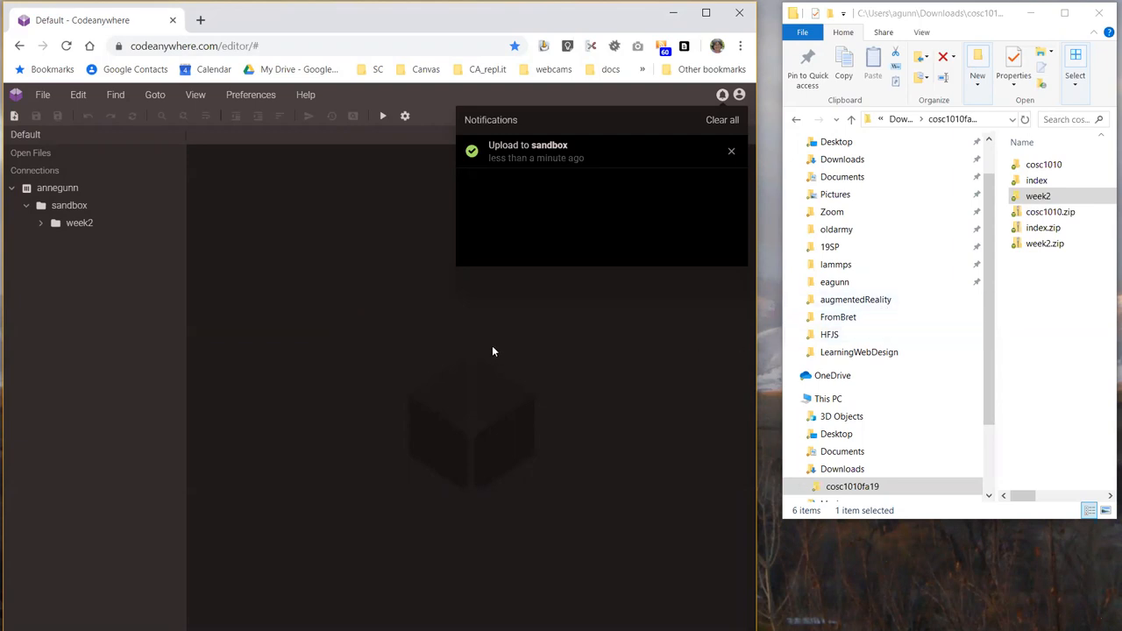